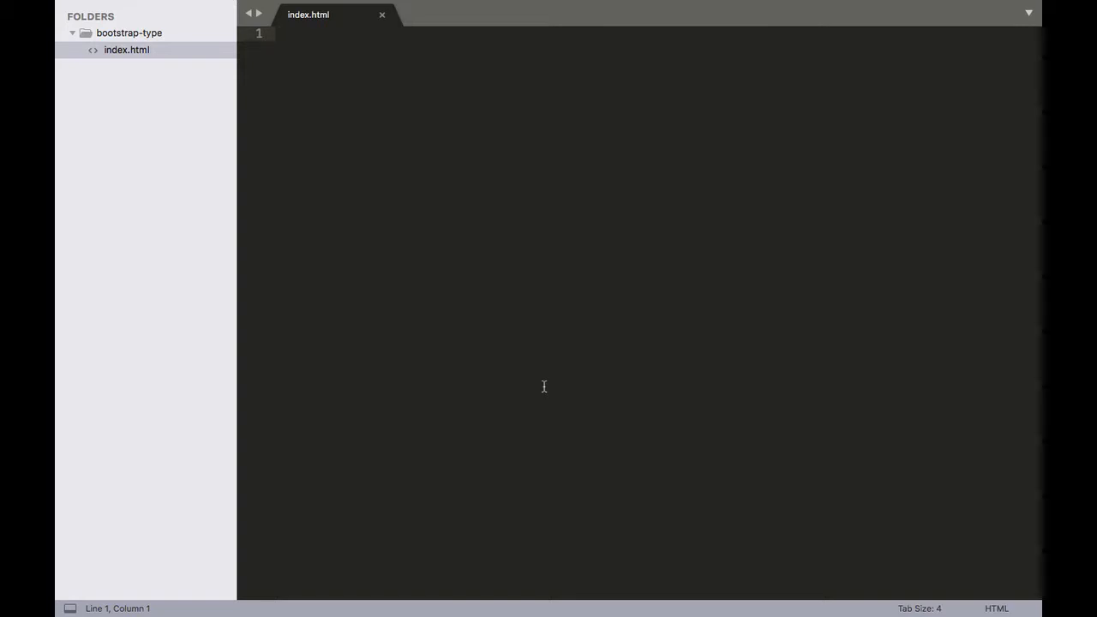
Step: Expand the HTML5 boilerplate and set the page title to 'Bootstrap 4 Typography'
{"action": "key", "text": "Tab"}
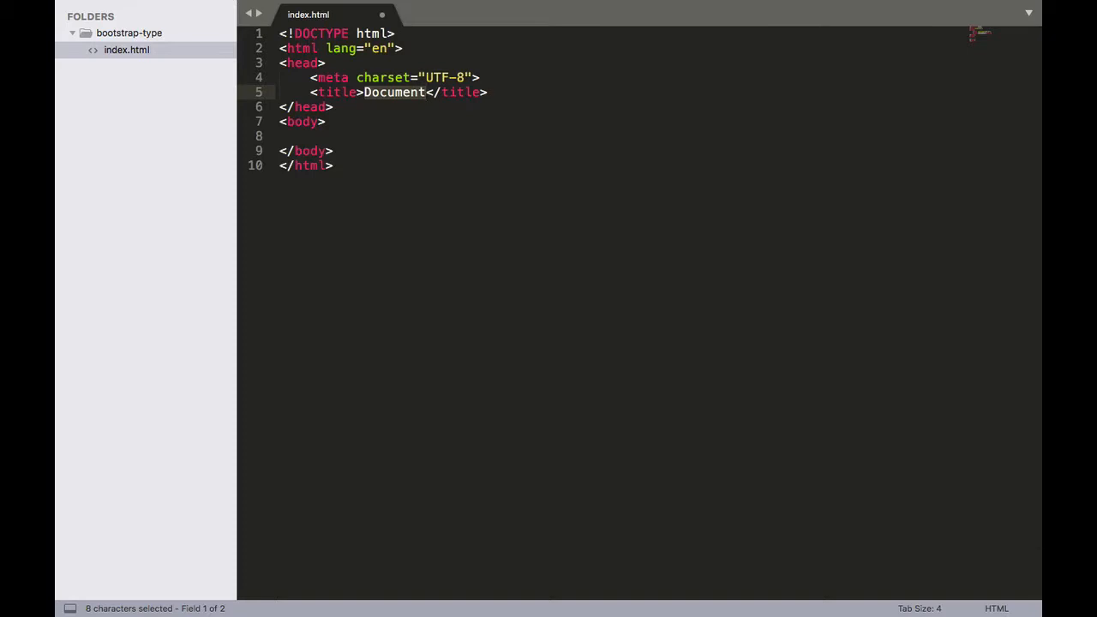
{"action": "mouse_move", "coordinate": [492, 380]}
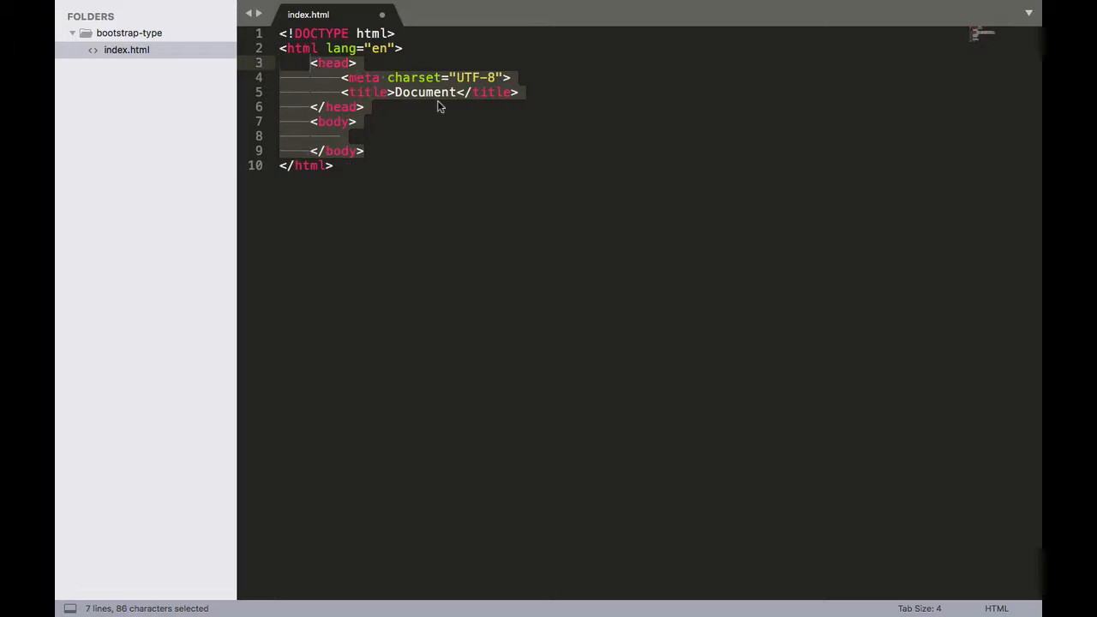
{"action": "type", "text": "B"}
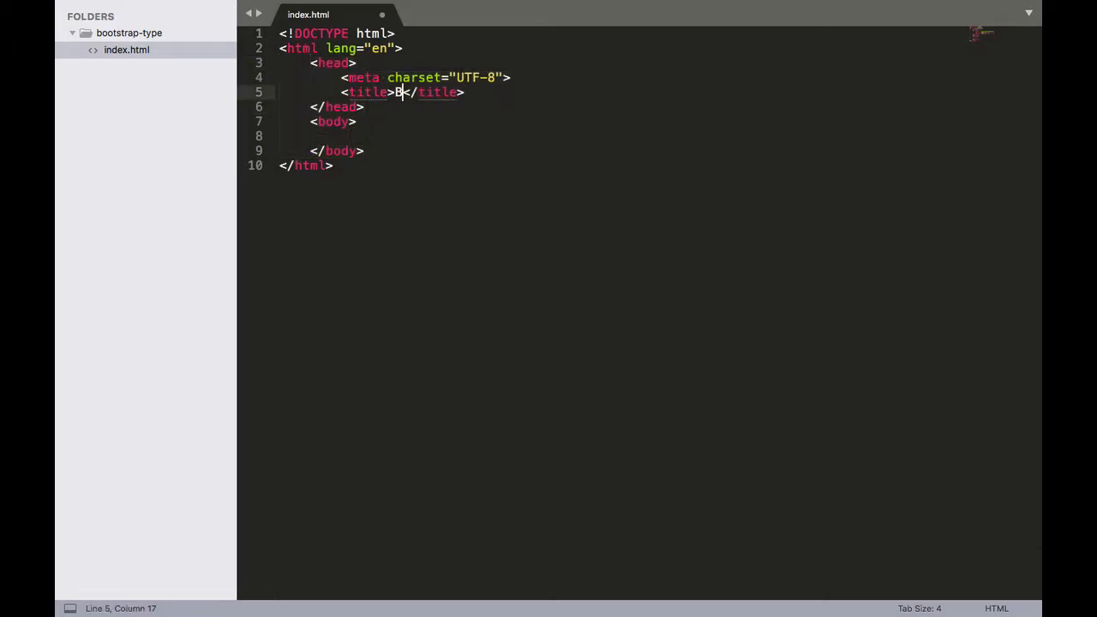
{"action": "type", "text": "ootstrap 4 Type"}
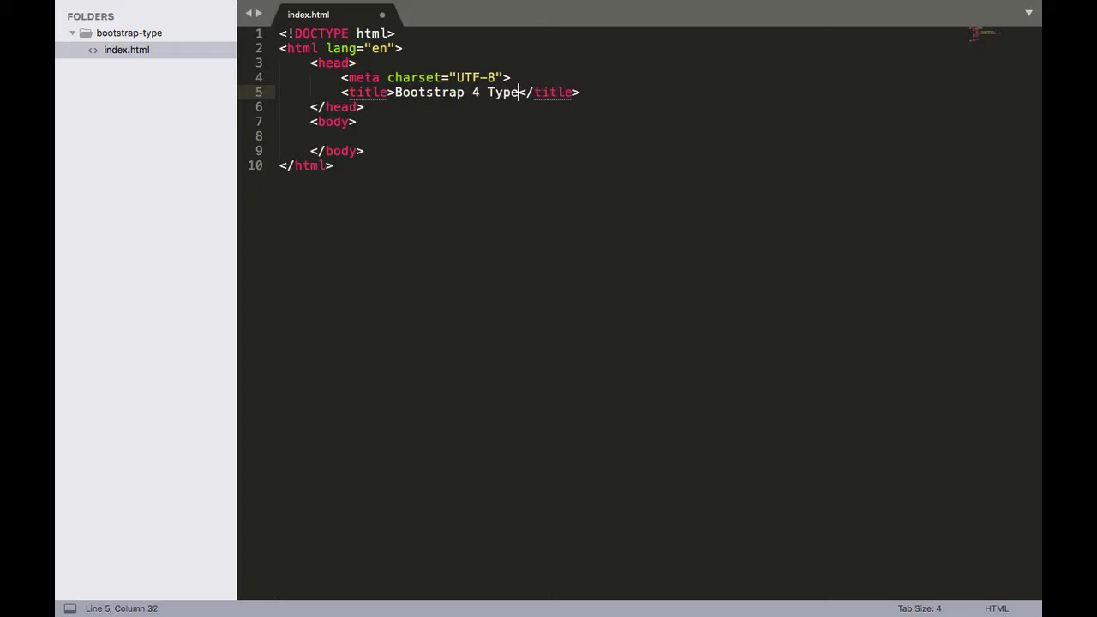
{"action": "type", "text": "ography"}
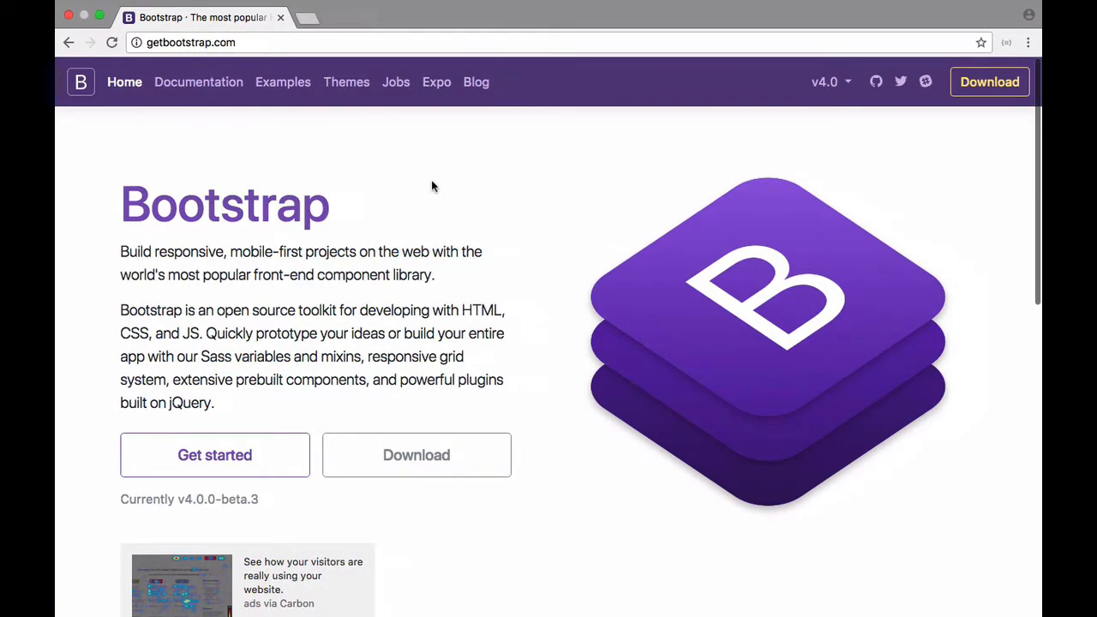
{"action": "mouse_move", "coordinate": [214, 456]}
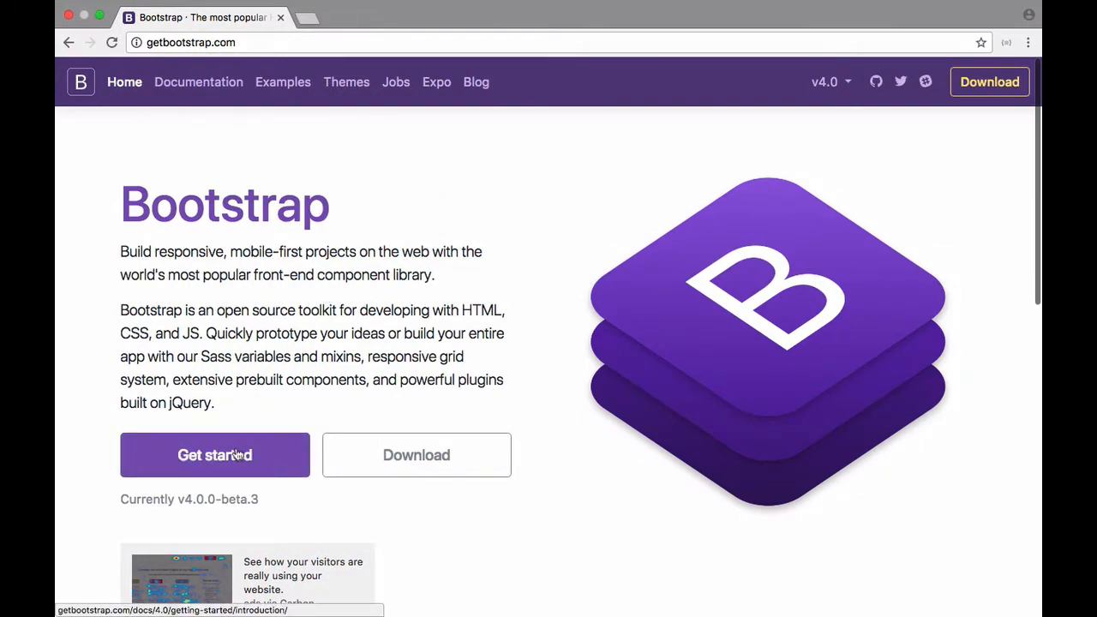
Step: Copy the Bootstrap stylesheet link from the Getting started CSS section
{"action": "left_click", "coordinate": [214, 456]}
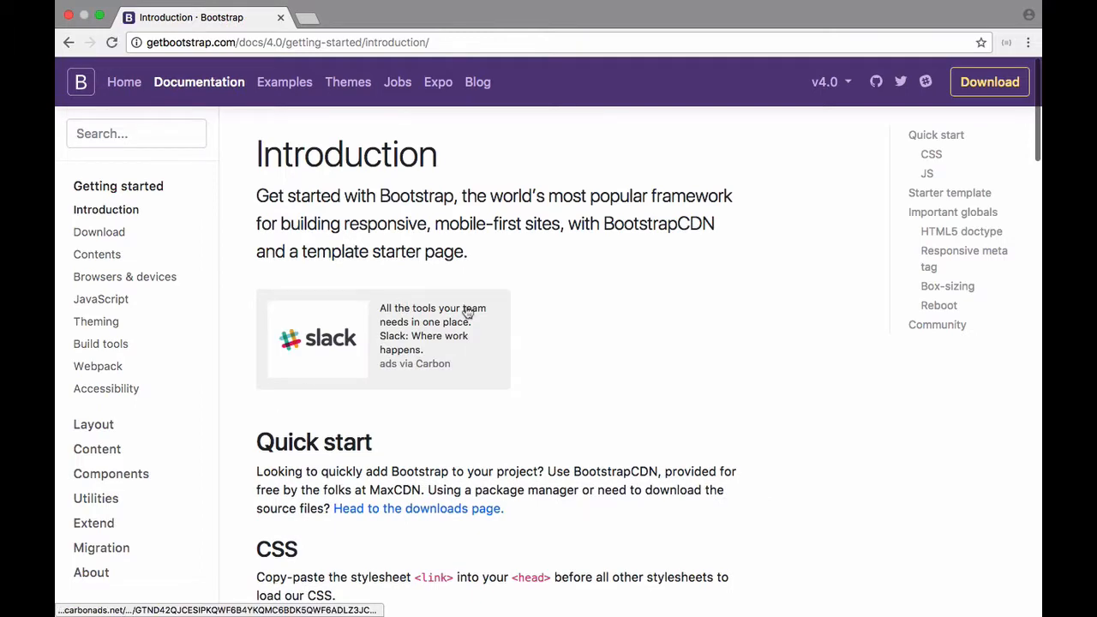
{"action": "mouse_move", "coordinate": [452, 295]}
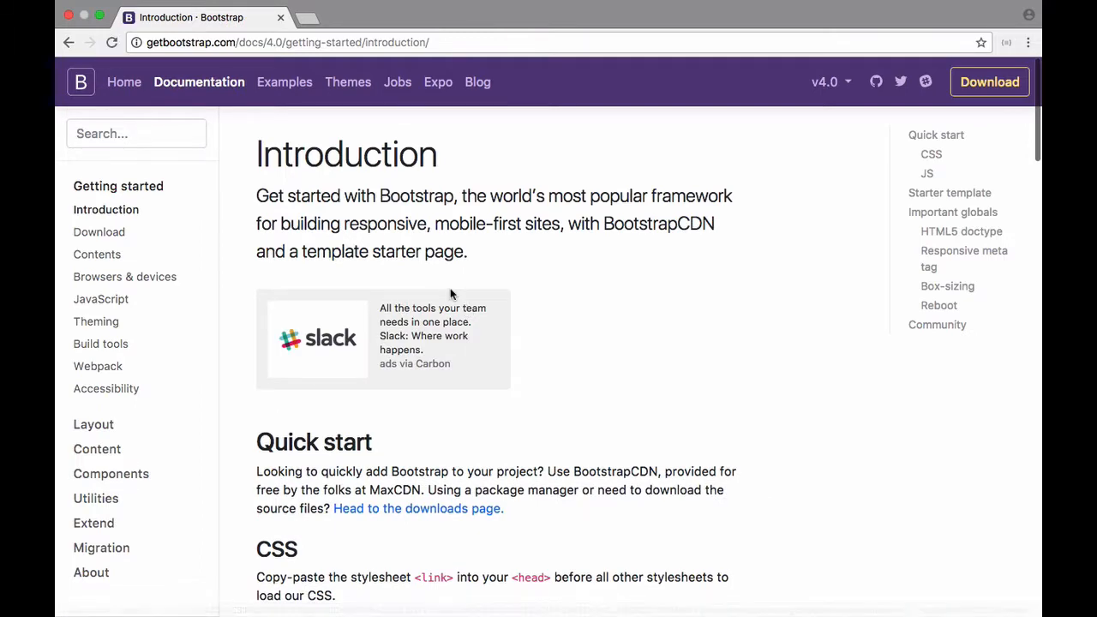
{"action": "scroll", "scroll_direction": "down", "scroll_amount": 3}
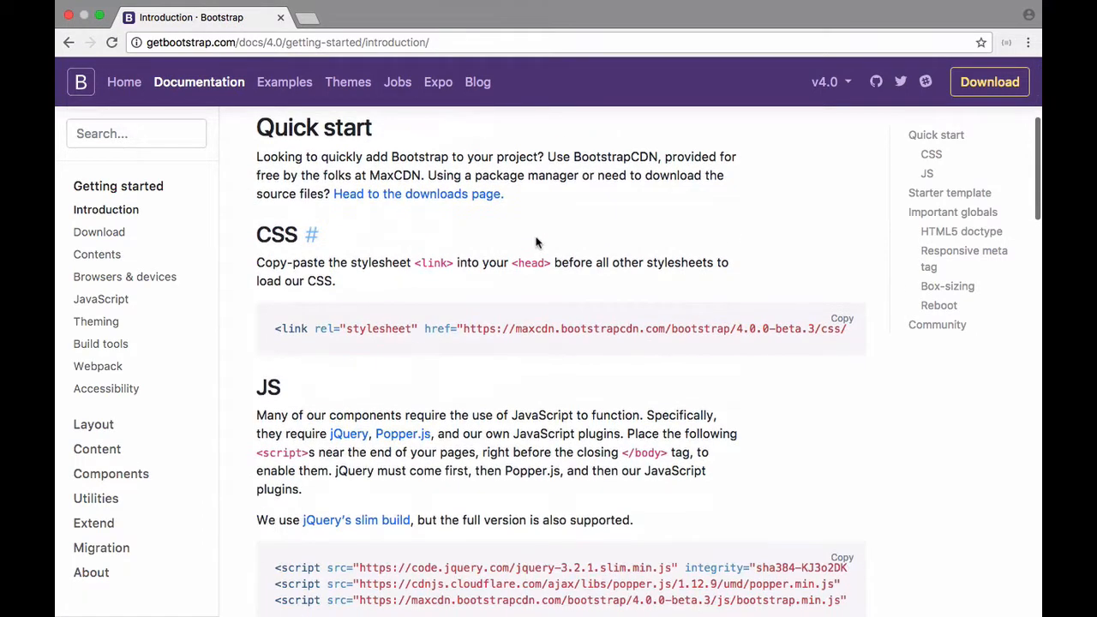
{"action": "scroll", "scroll_direction": "down", "scroll_amount": 3}
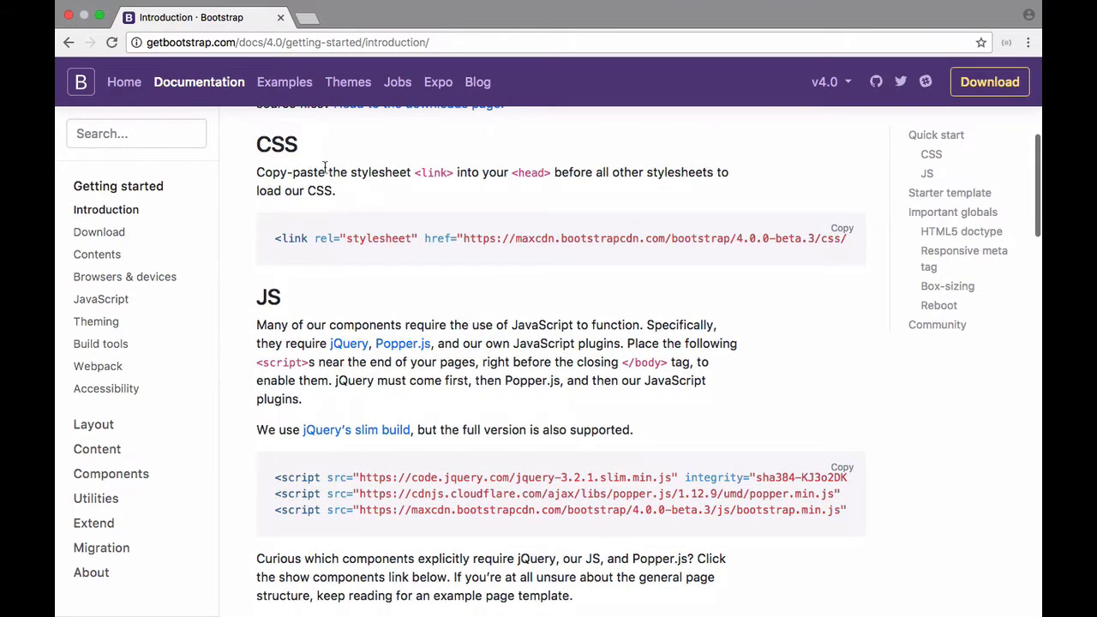
{"action": "mouse_move", "coordinate": [527, 248]}
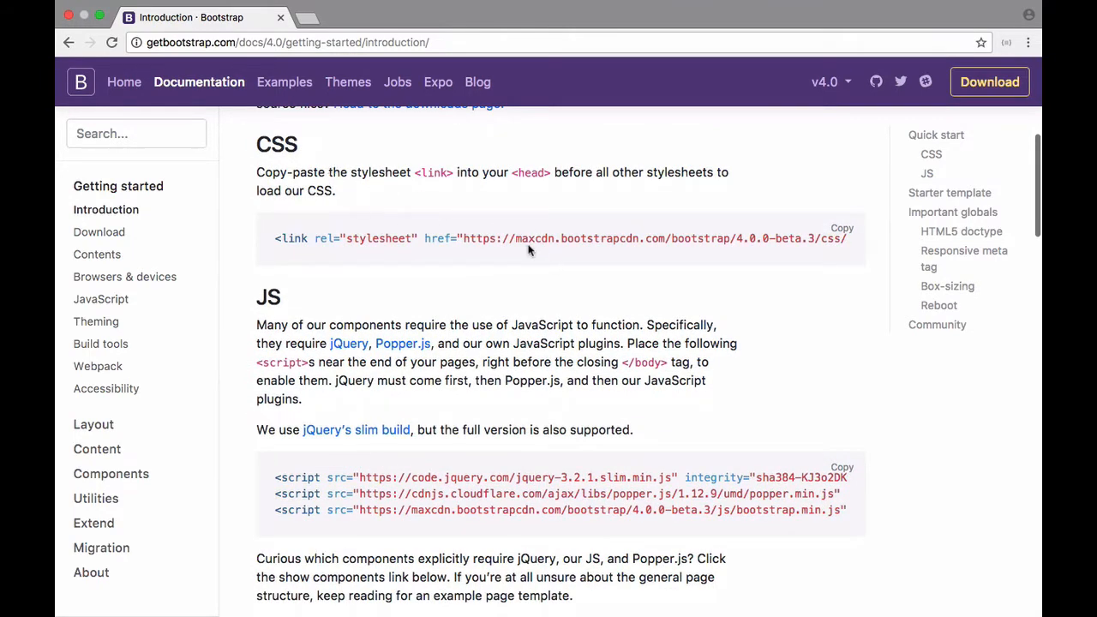
{"action": "mouse_move", "coordinate": [535, 251]}
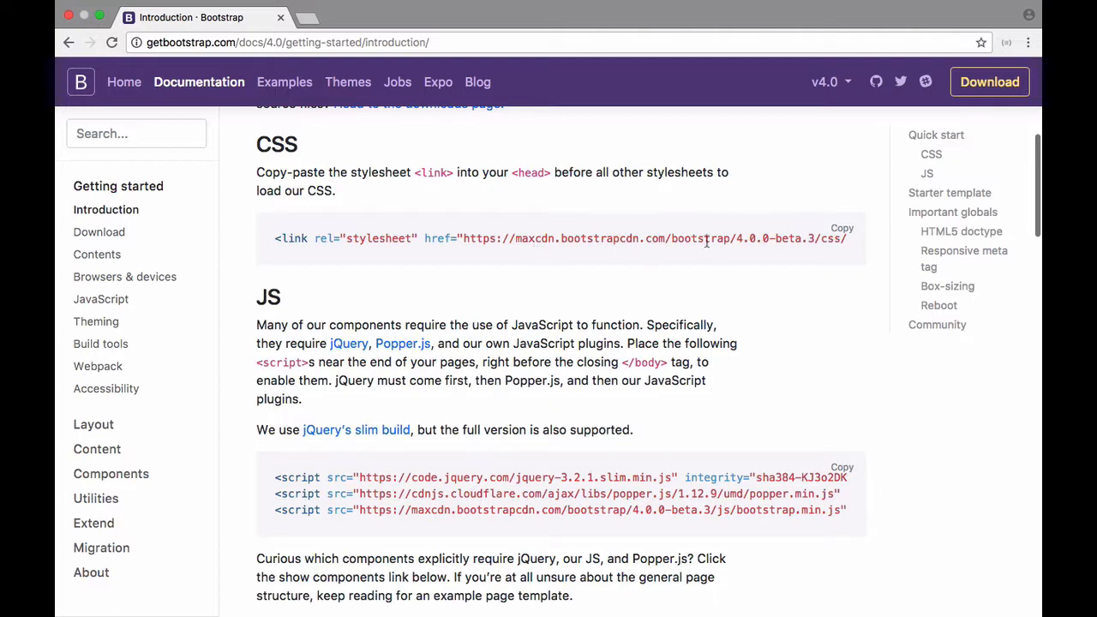
{"action": "mouse_move", "coordinate": [778, 255]}
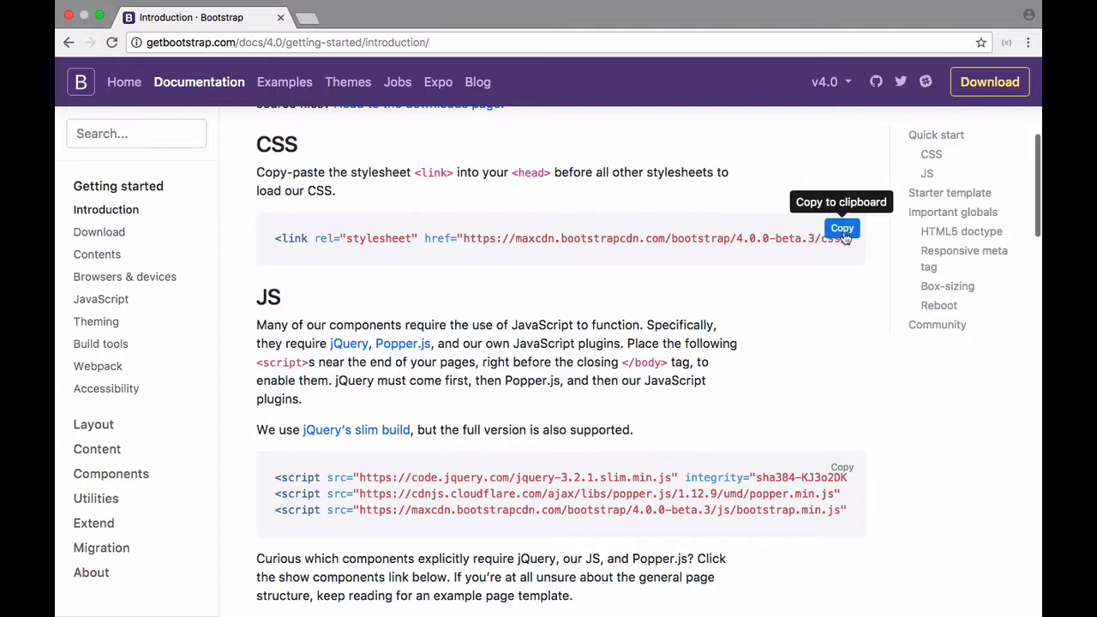
{"action": "left_click", "coordinate": [842, 229]}
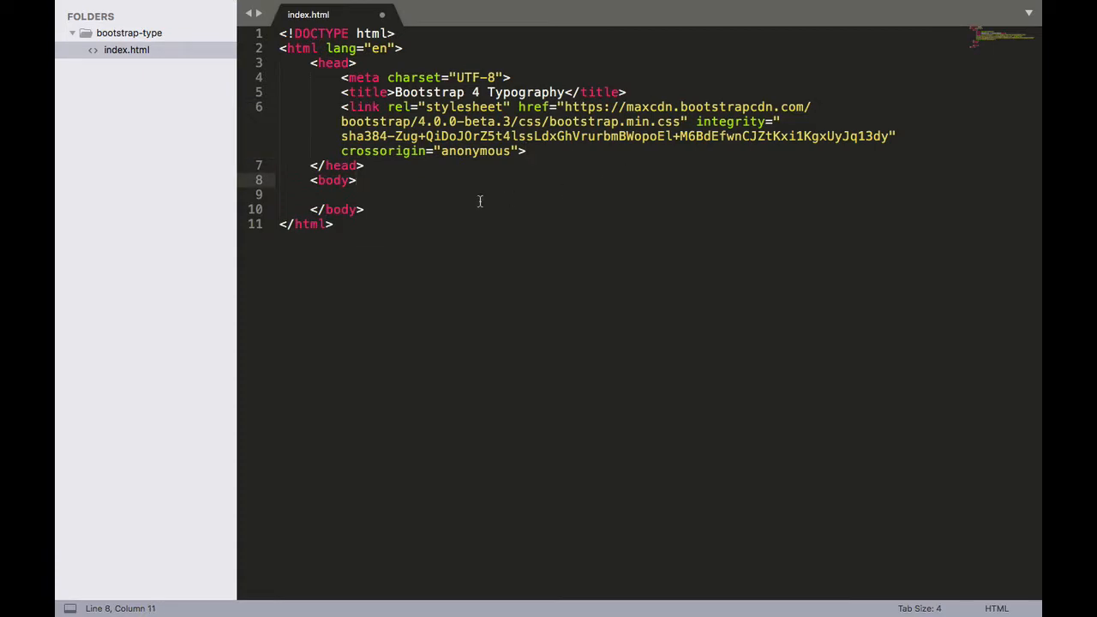
{"action": "mouse_move", "coordinate": [449, 195]}
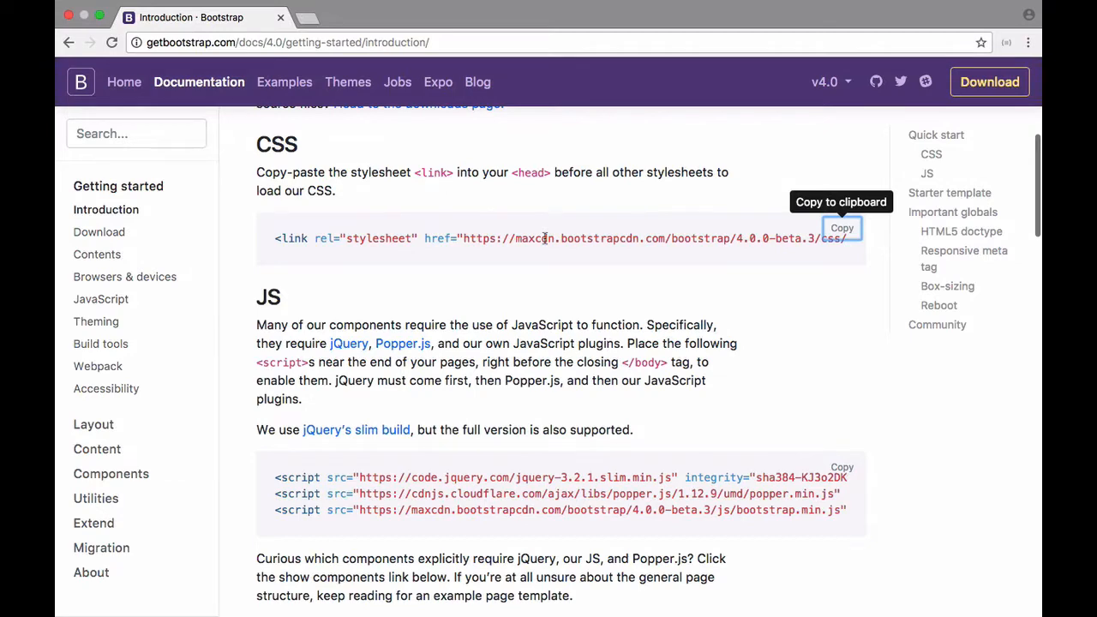
Step: Paste the Bootstrap 4 beta 3 stylesheet link into the head of index.html
{"action": "scroll", "scroll_direction": "down", "scroll_amount": 3}
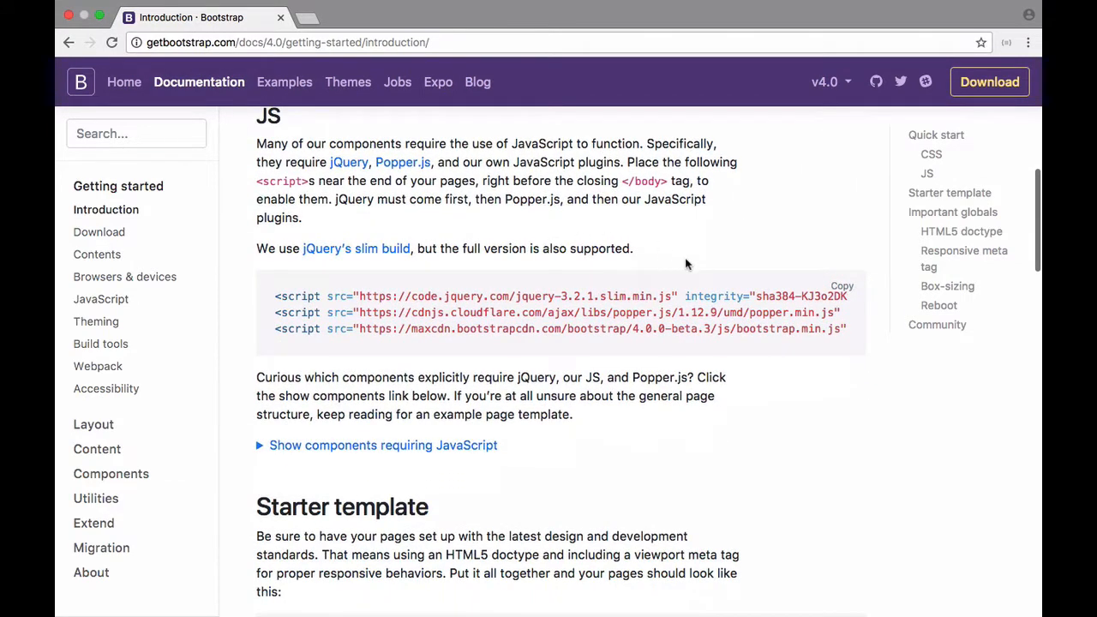
{"action": "mouse_move", "coordinate": [841, 286]}
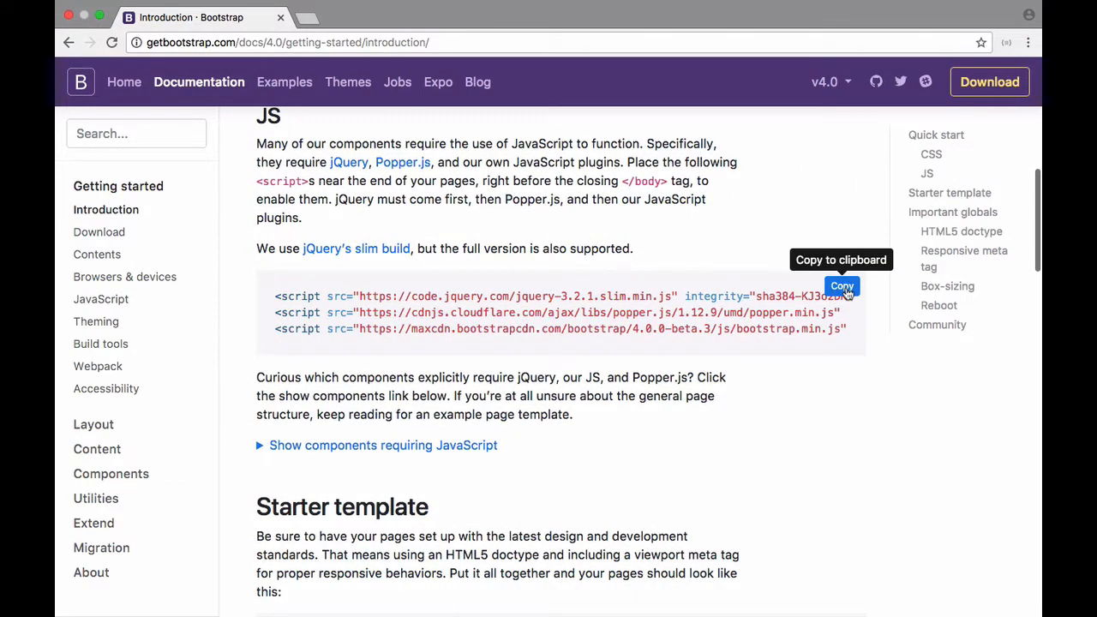
{"action": "mouse_move", "coordinate": [310, 288]}
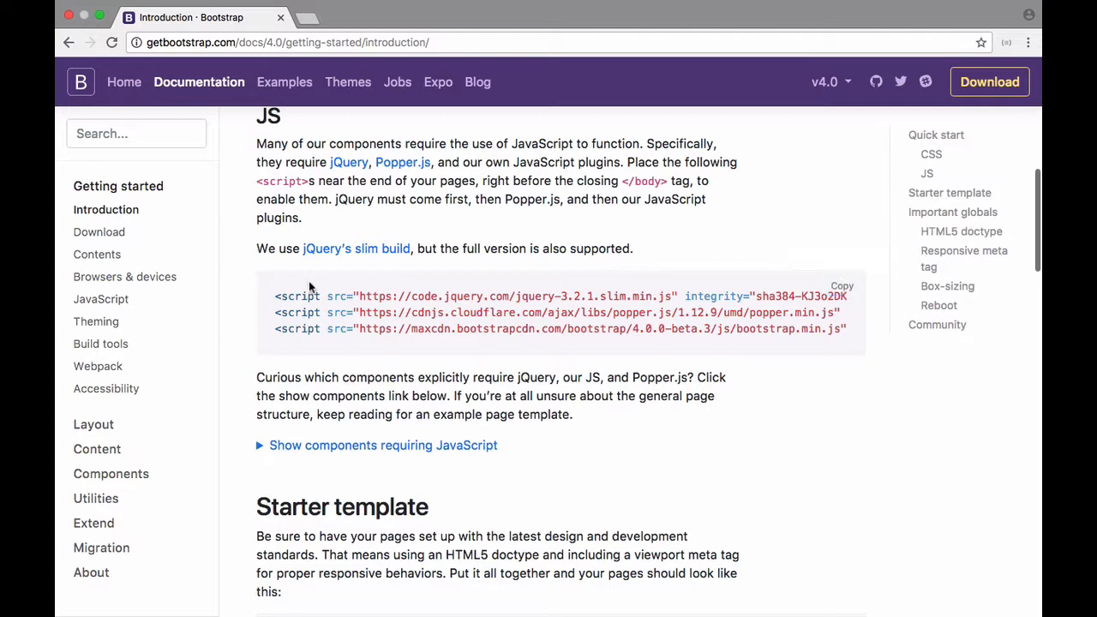
{"action": "mouse_move", "coordinate": [841, 286]}
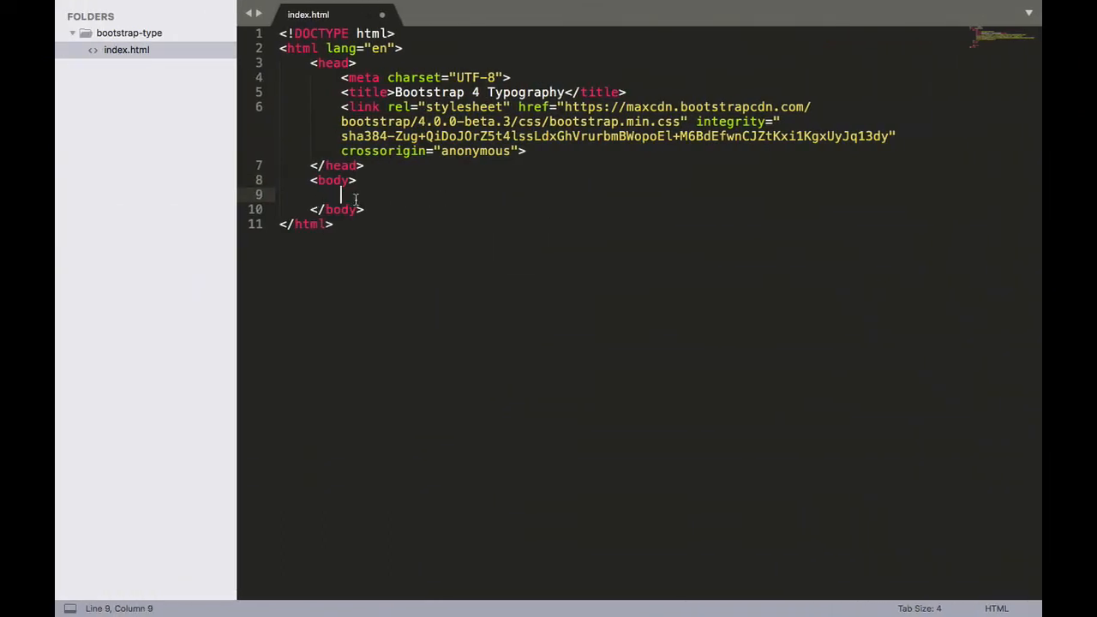
{"action": "key", "text": "enter"}
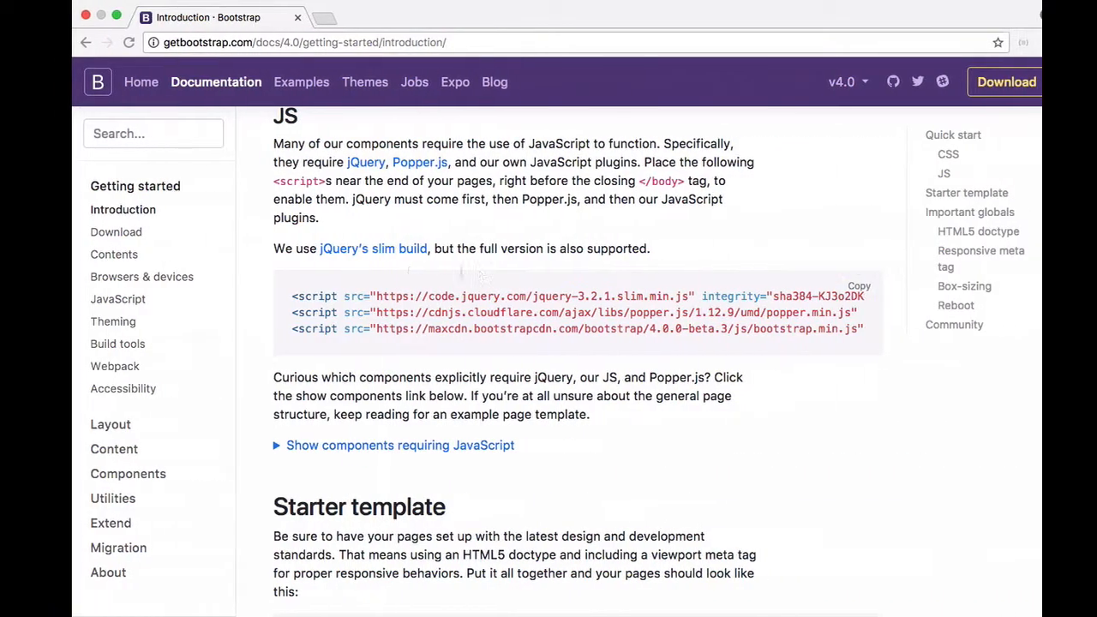
Step: Copy the viewport meta tag line from the Starter template example
{"action": "scroll", "scroll_direction": "down", "scroll_amount": 3}
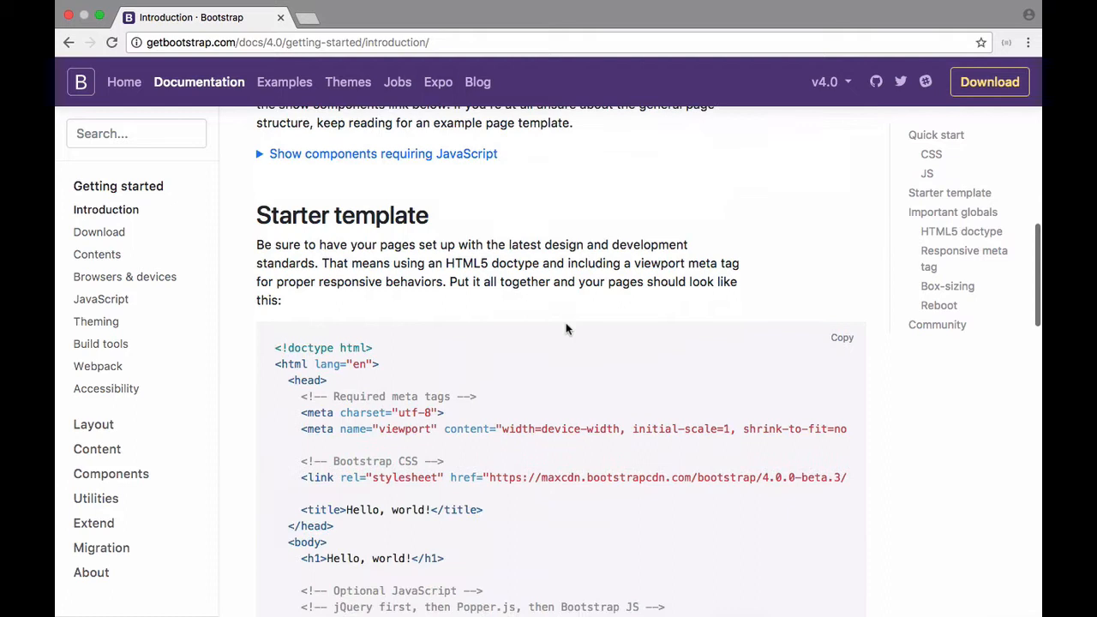
{"action": "scroll", "scroll_direction": "down", "scroll_amount": 3}
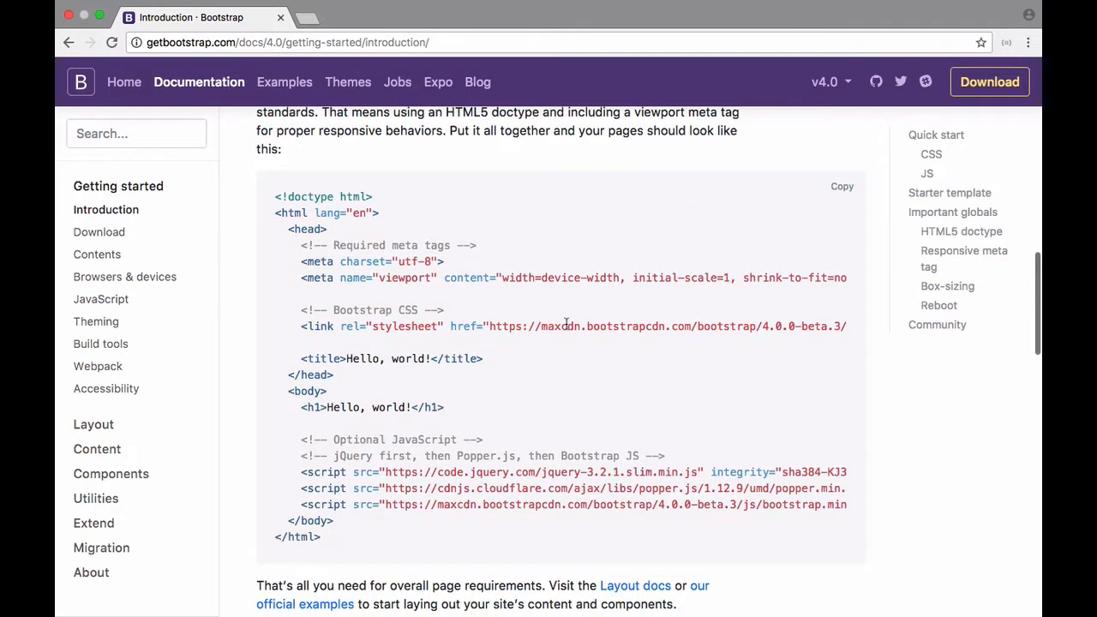
{"action": "mouse_move", "coordinate": [324, 288]}
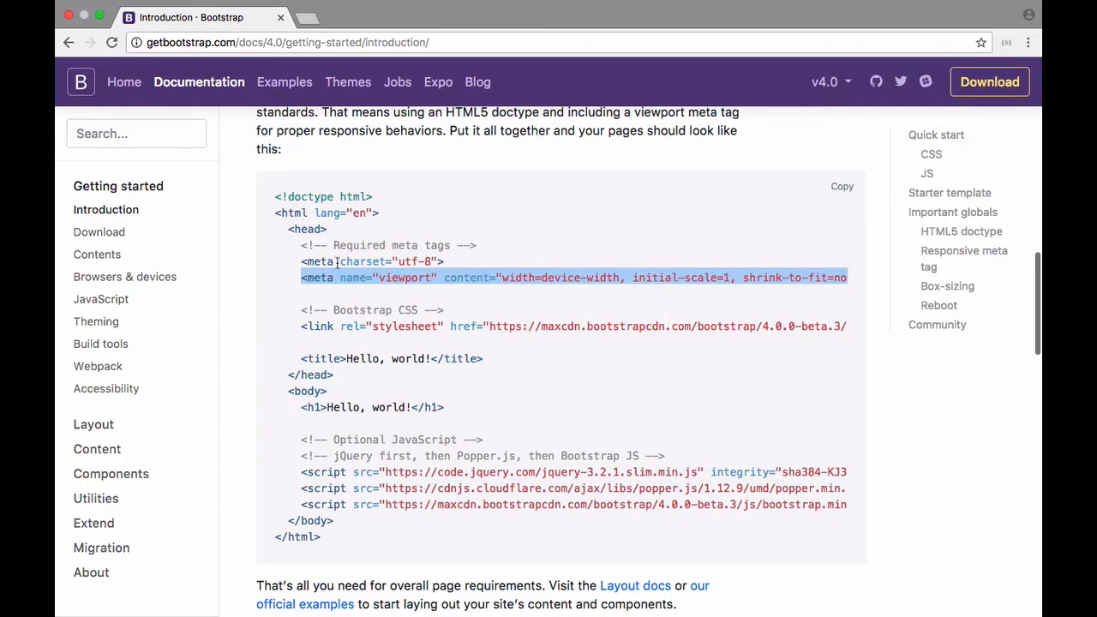
{"action": "mouse_move", "coordinate": [476, 277]}
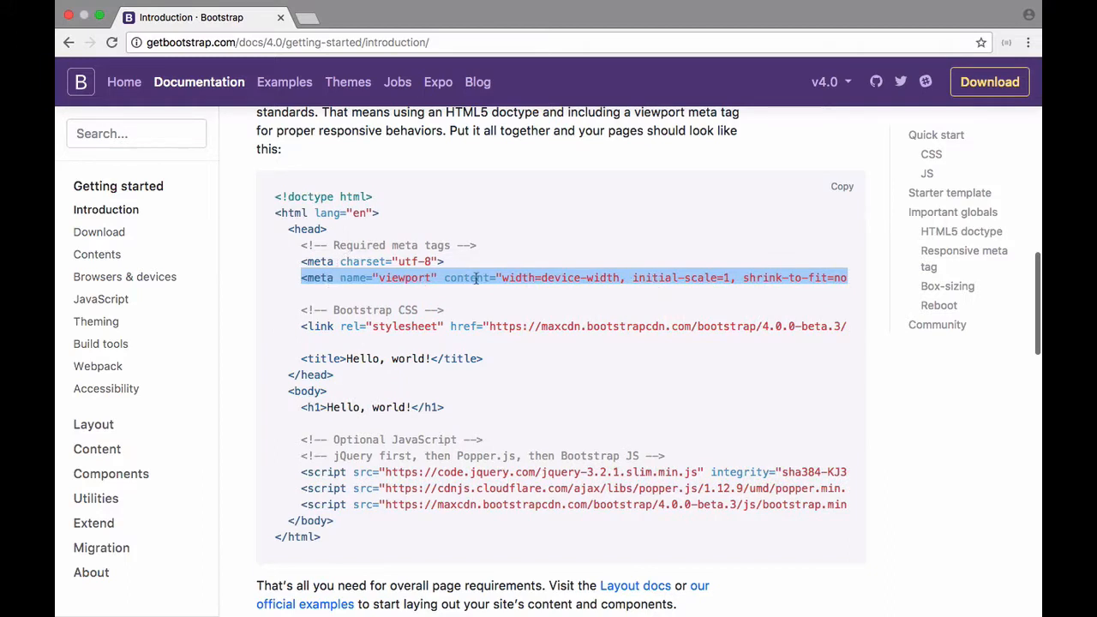
{"action": "scroll", "scroll_direction": "right", "scroll_amount": 3}
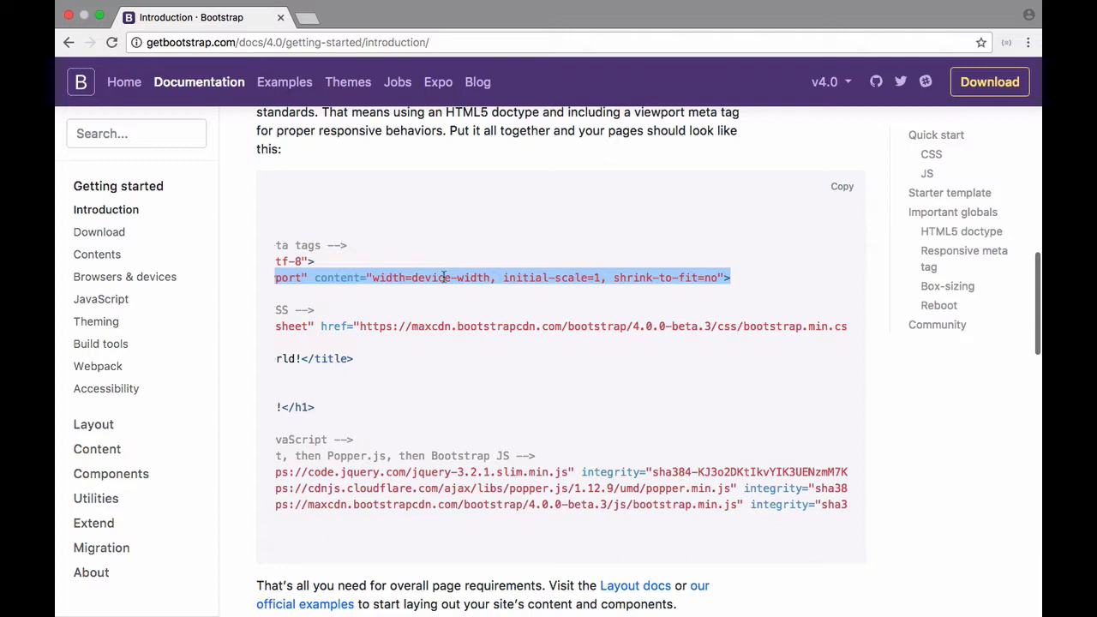
{"action": "mouse_move", "coordinate": [636, 294]}
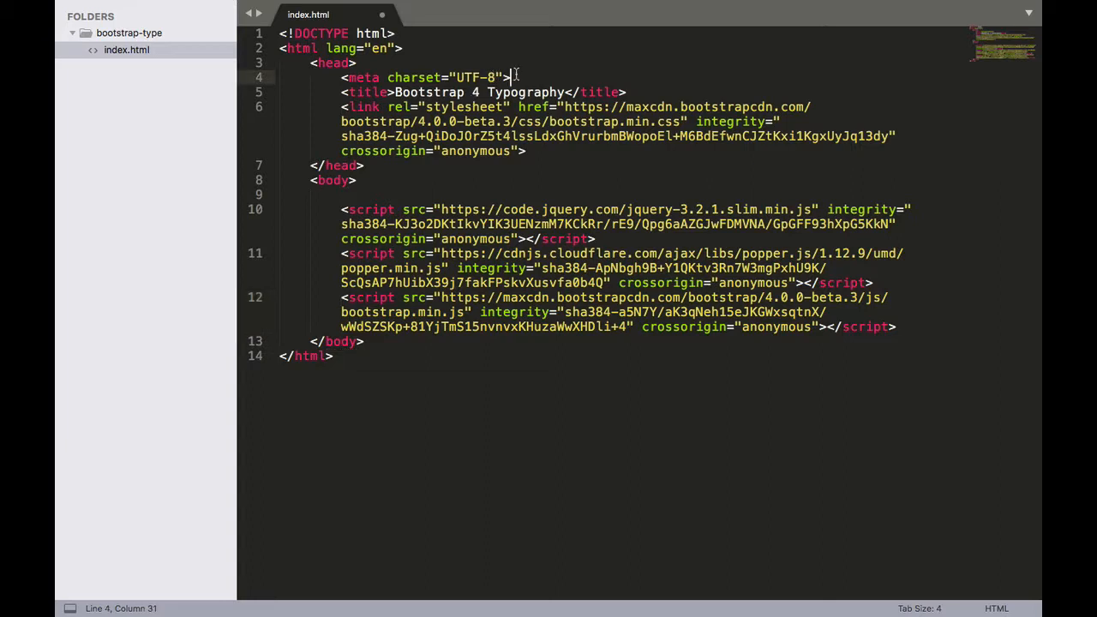
Step: Add the viewport meta tag after charset, move the title to the top, and save
{"action": "type", "text": "<meta name=\"viewport\" content=\"width=device-width, initial-scale=1, shrink-to-fit=no\">"}
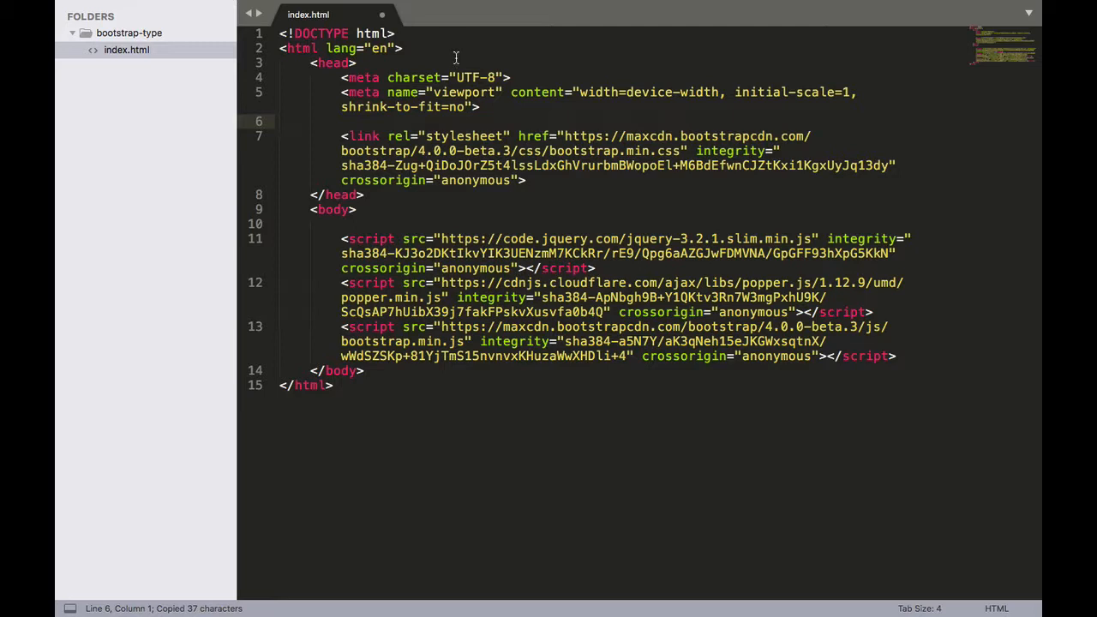
{"action": "type", "text": "<title>Bootstrap 4 Typography</title>"}
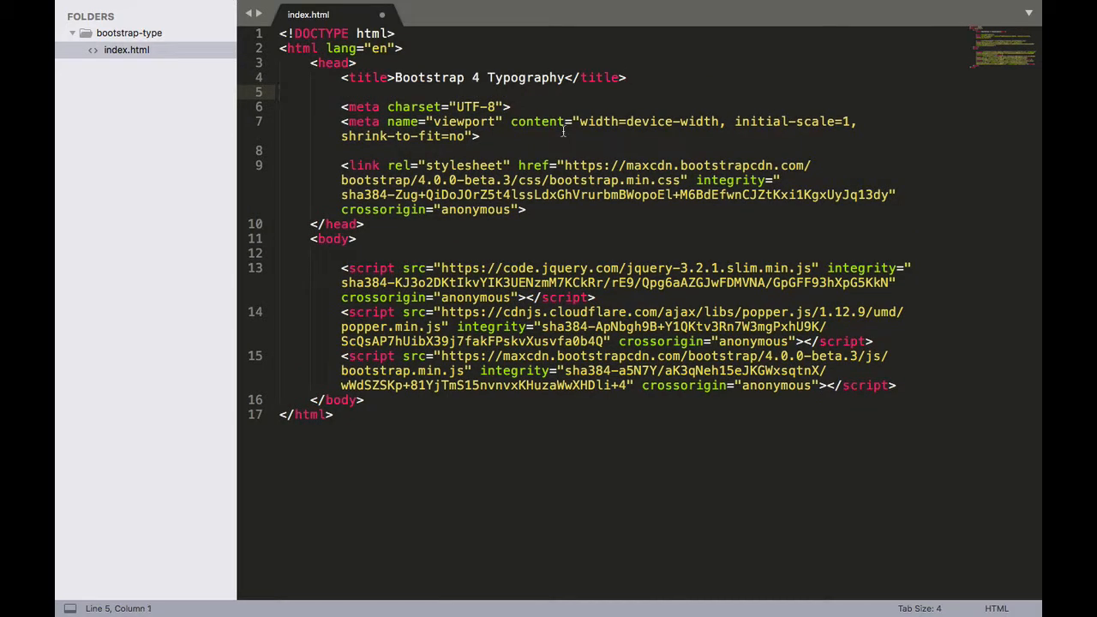
{"action": "key", "text": "ctrl+s"}
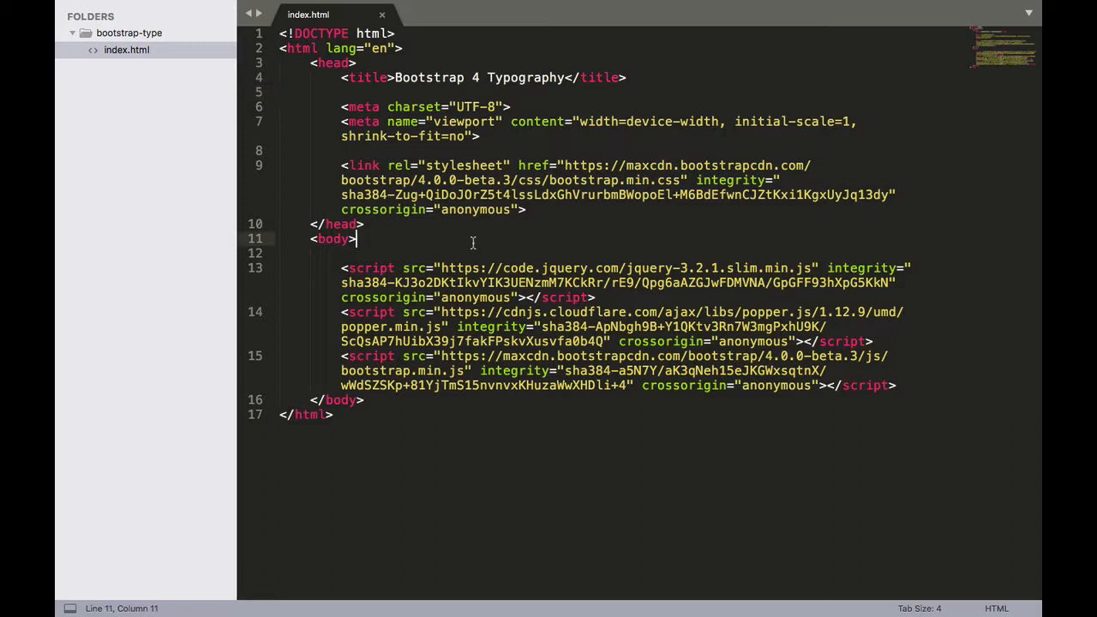
Step: Add a container div holding an h1 'Bootstrap 4 Typography' inside the body
{"action": "key", "text": "enter"}
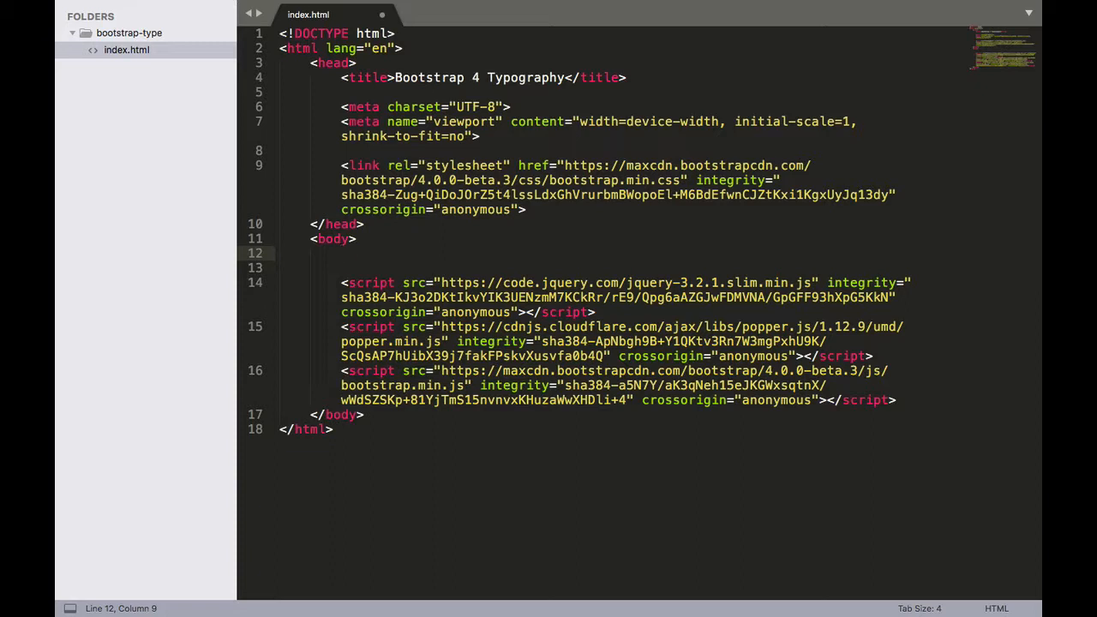
{"action": "type", "text": "<div class=\"container\">"}
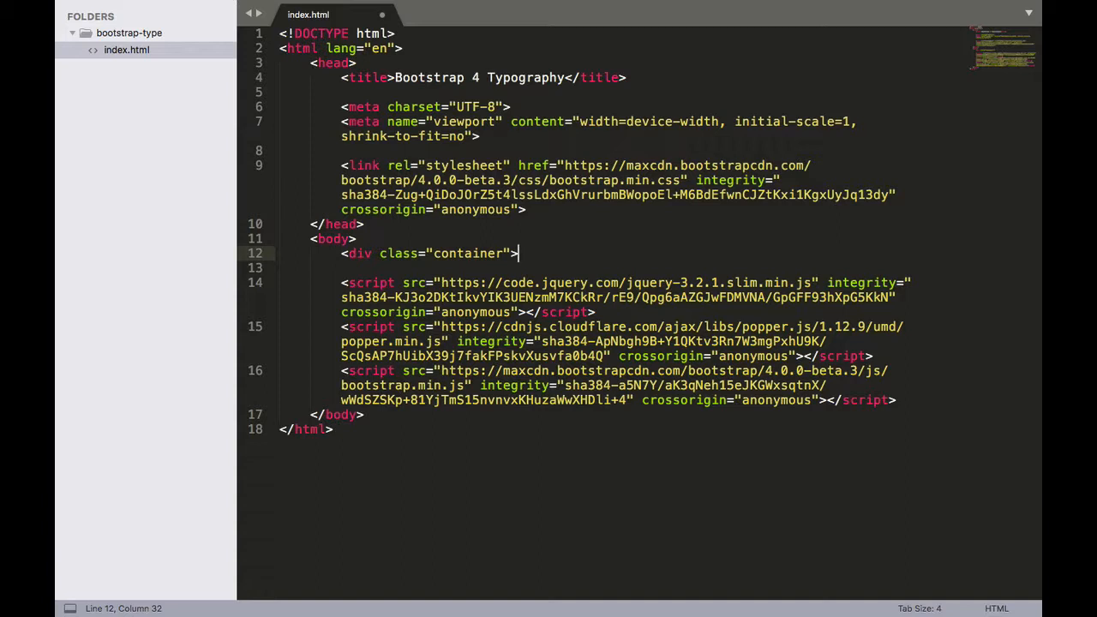
{"action": "type", "text": "<h1>"}
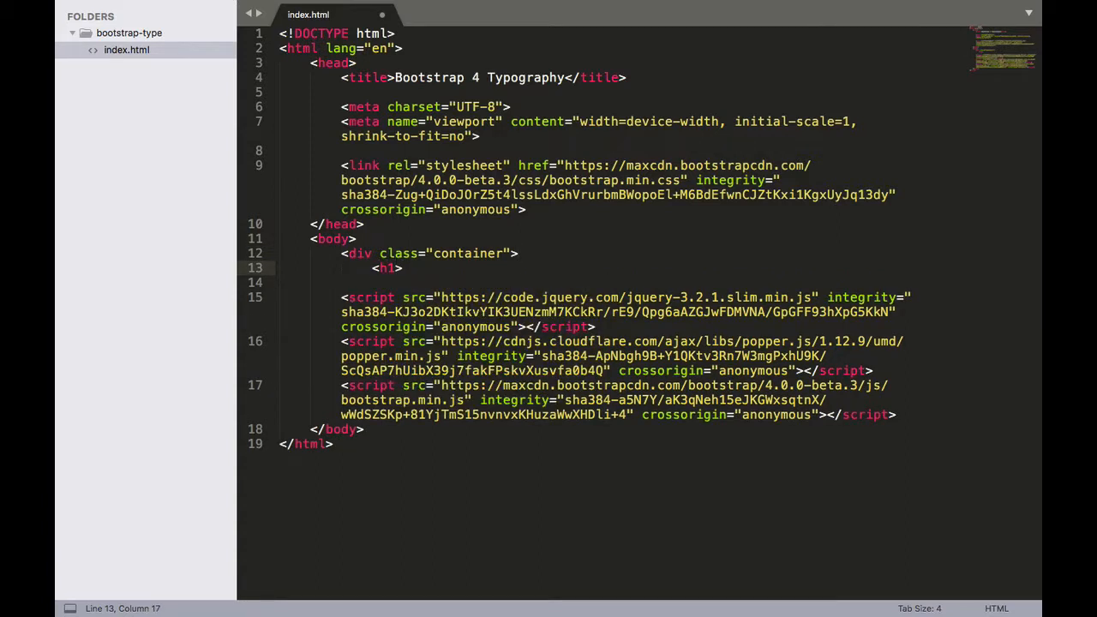
{"action": "type", "text": "Bootstrap 4"}
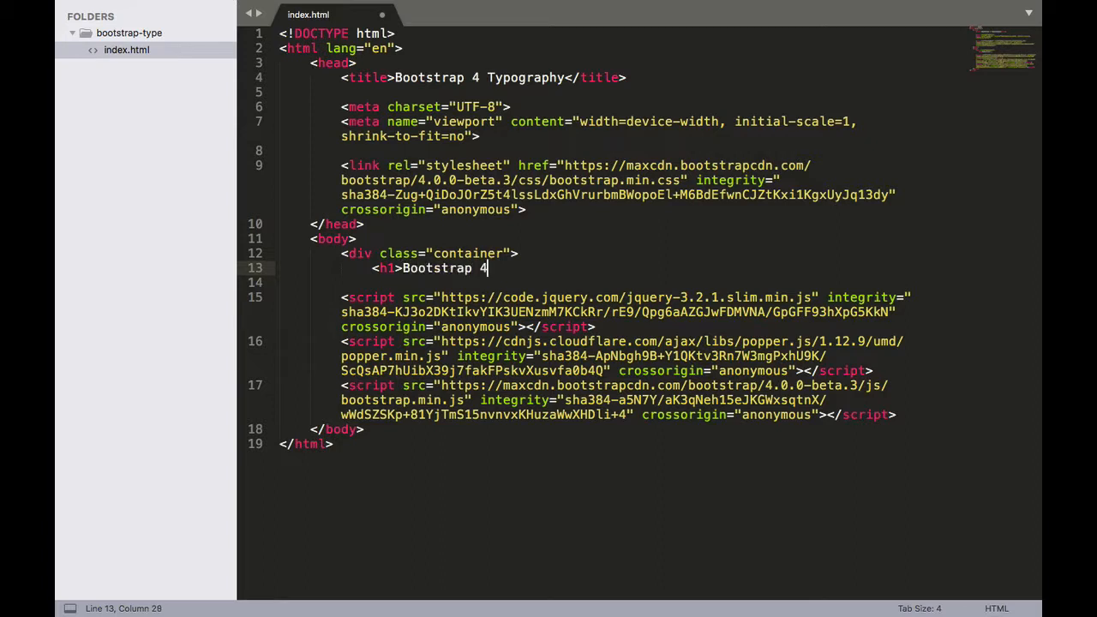
{"action": "type", "text": "Typogrtaphy</h1>"}
{"action": "left_click", "coordinate": [623, 281]}
{"action": "type", "text": "</div>"}
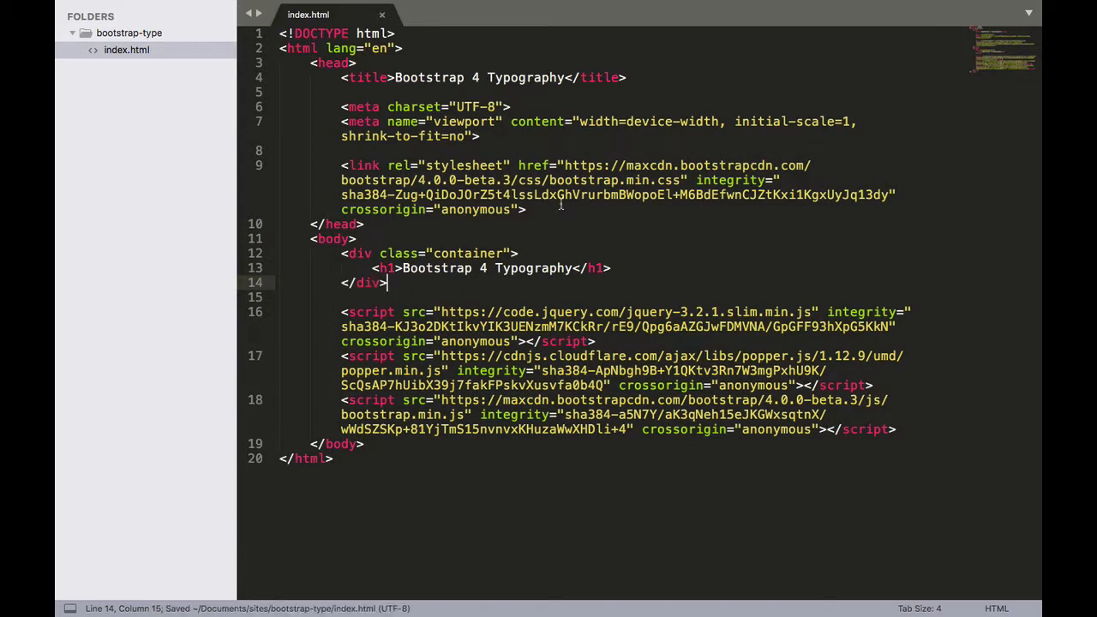
{"action": "mouse_move", "coordinate": [517, 139]}
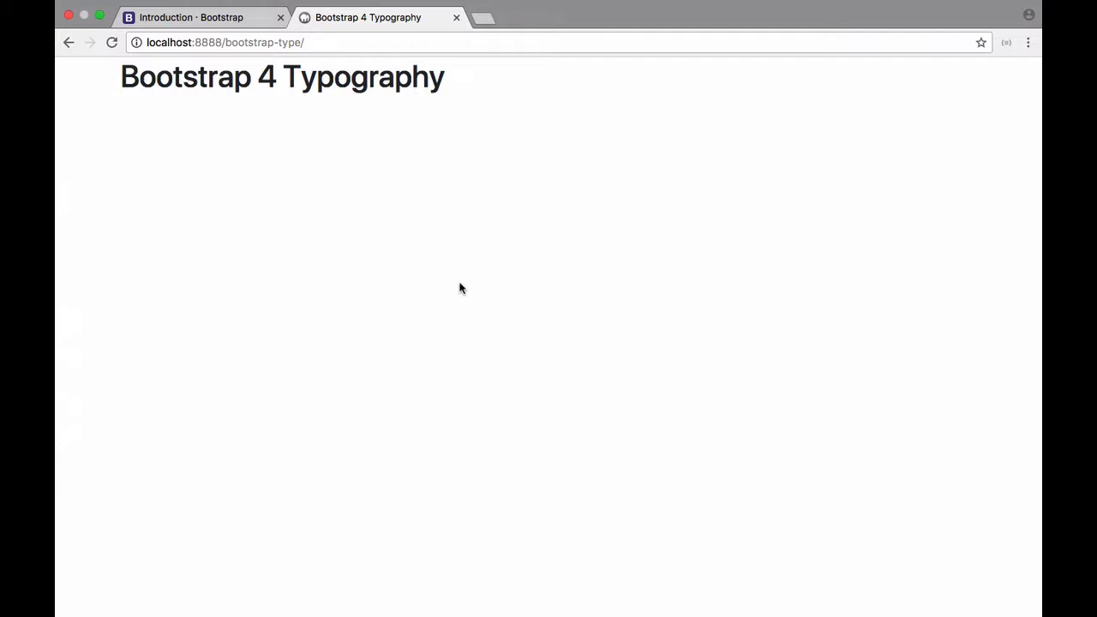
{"action": "mouse_move", "coordinate": [361, 305]}
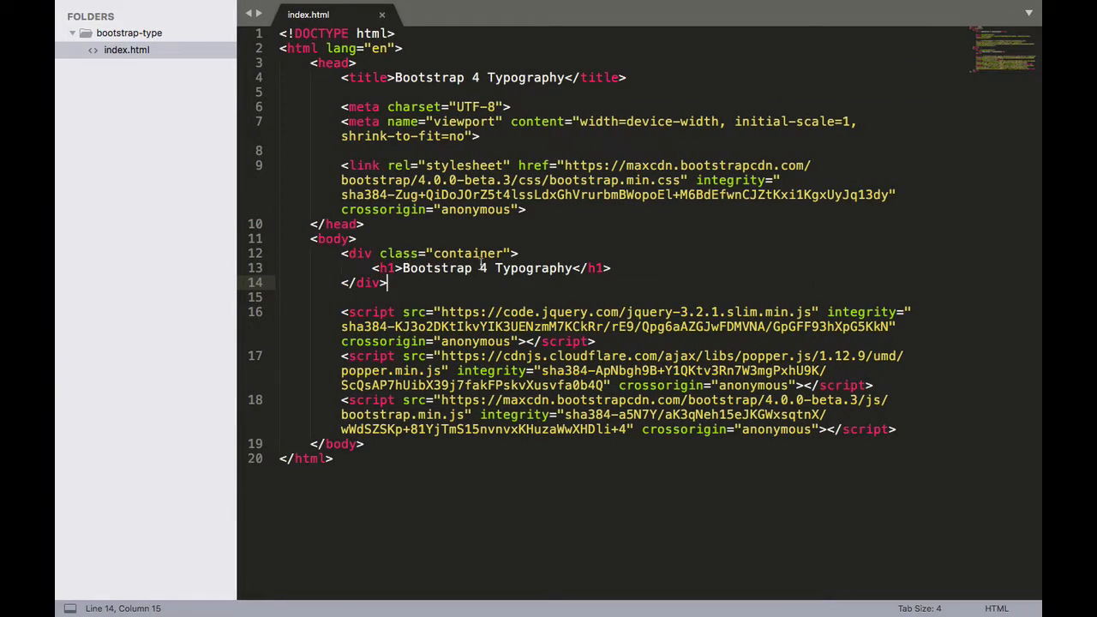
Step: Extend the container div's class to 'container py-5' and save
{"action": "type", "text": "py"}
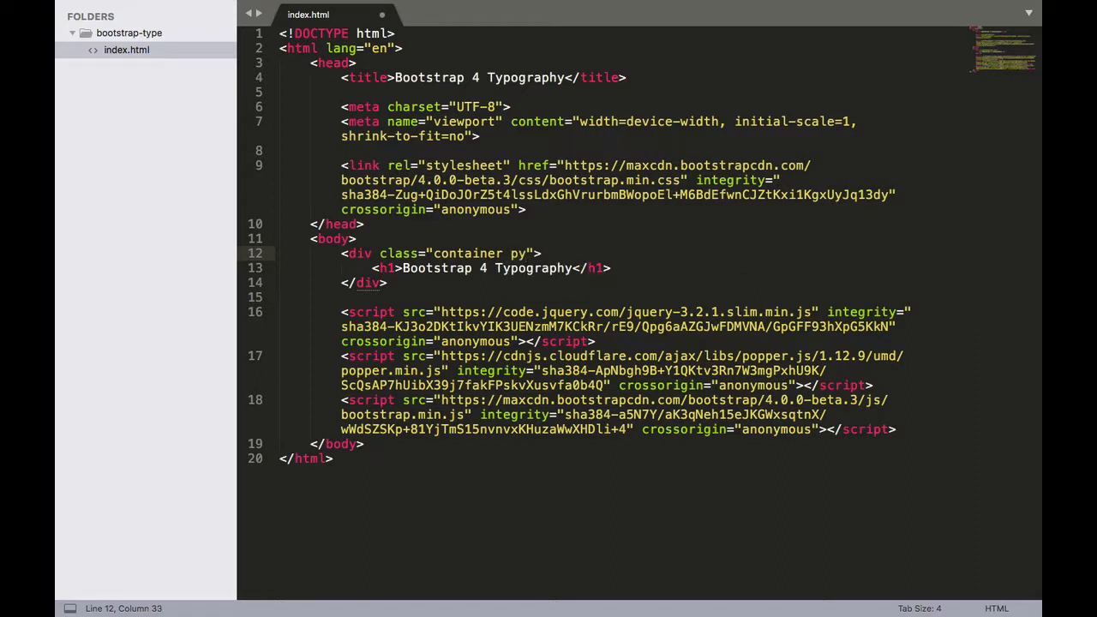
{"action": "type", "text": "-5"}
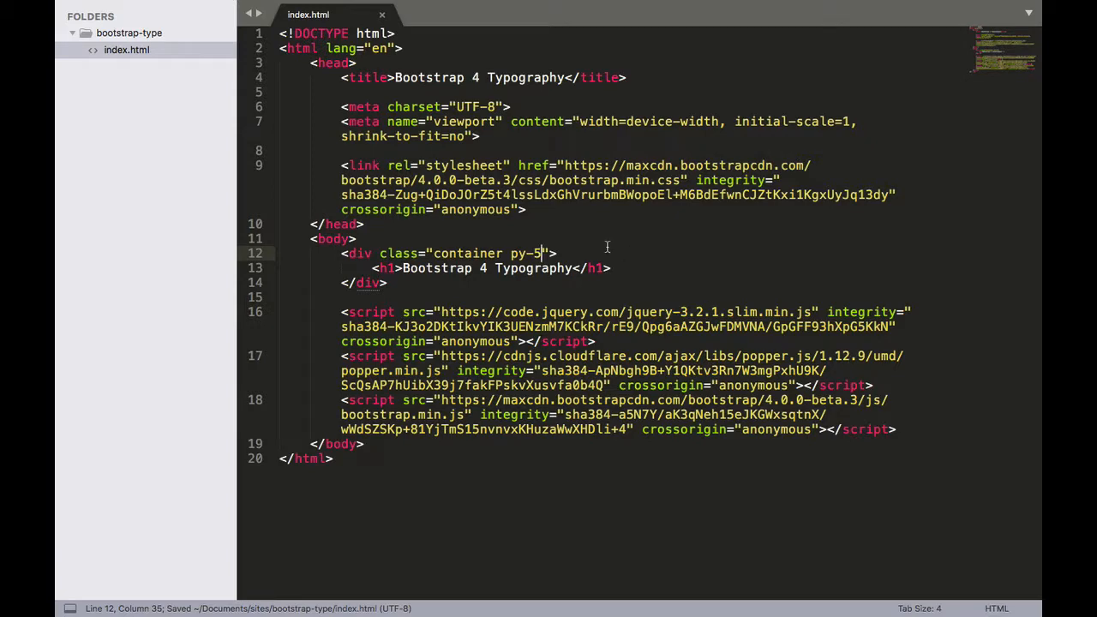
{"action": "mouse_move", "coordinate": [518, 240]}
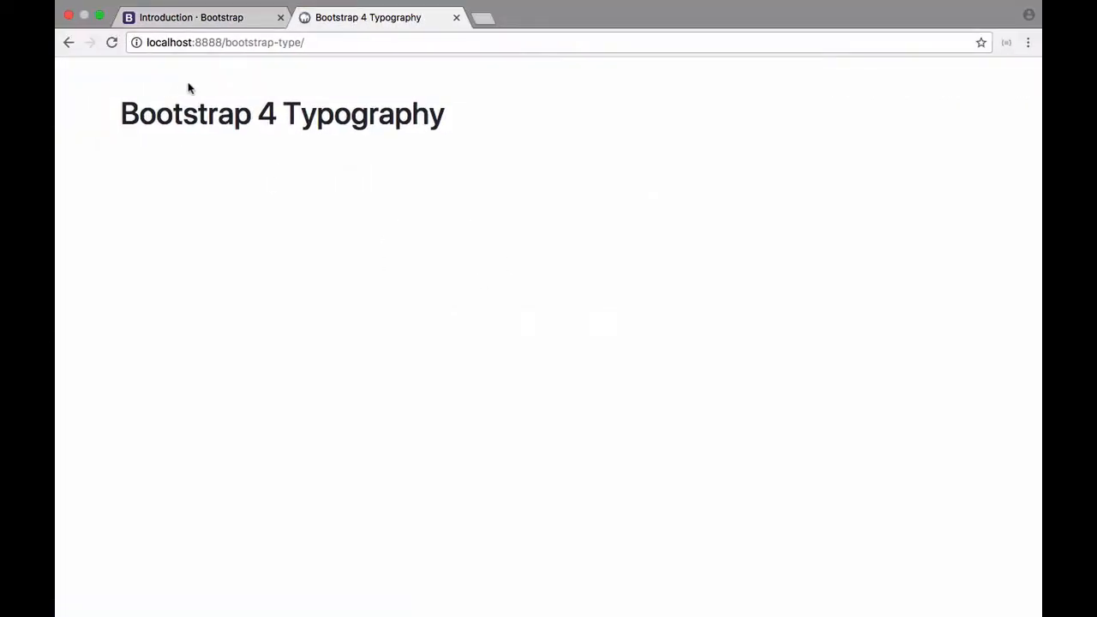
{"action": "mouse_move", "coordinate": [545, 254]}
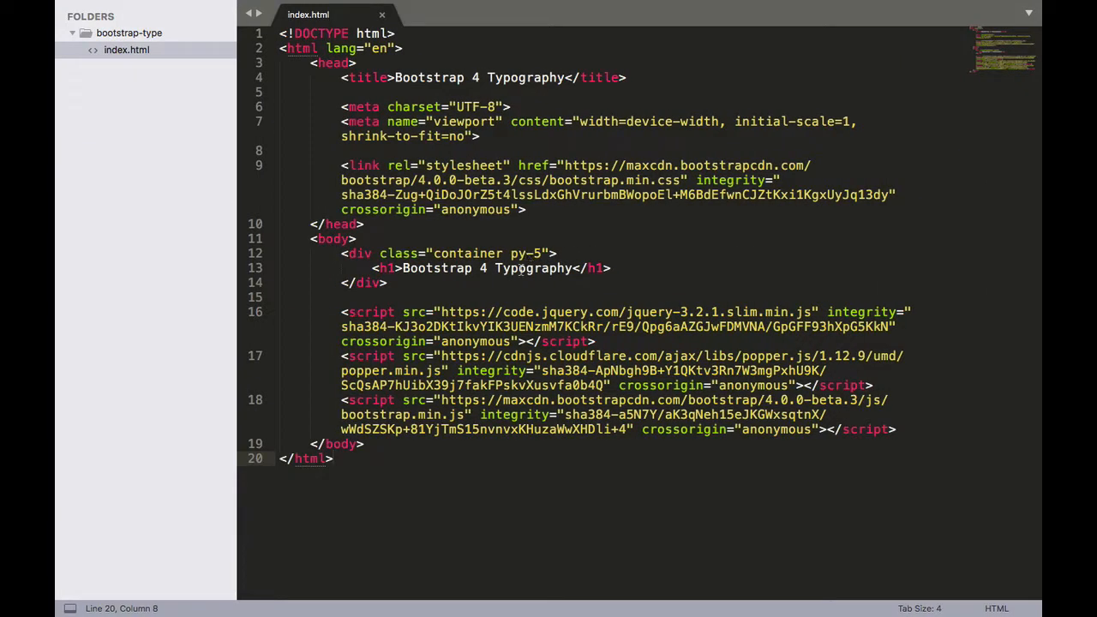
{"action": "mouse_move", "coordinate": [439, 490]}
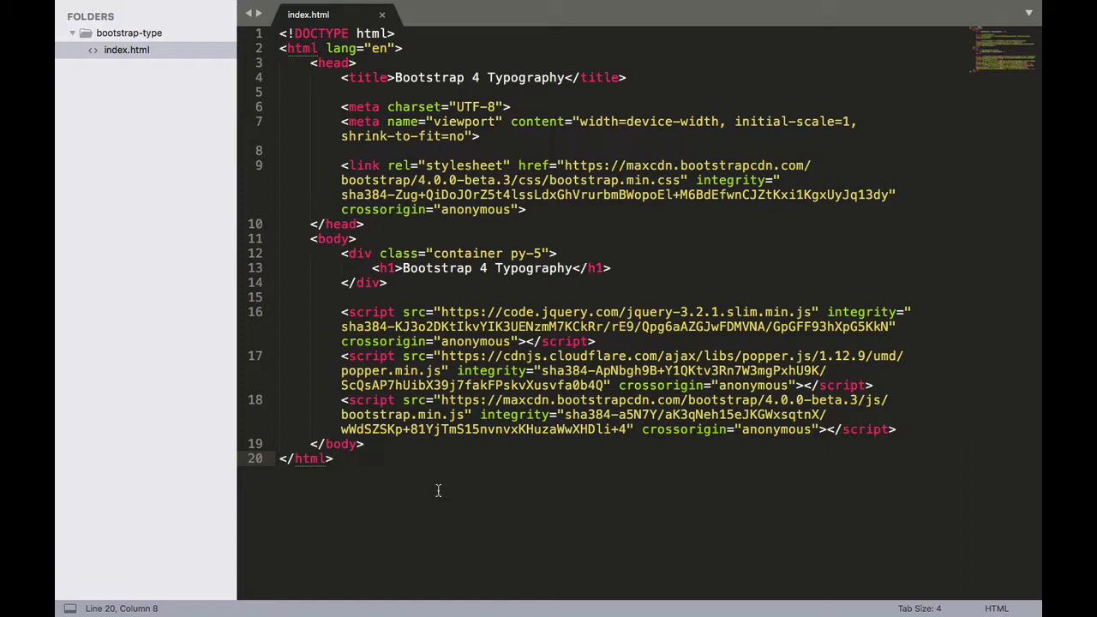